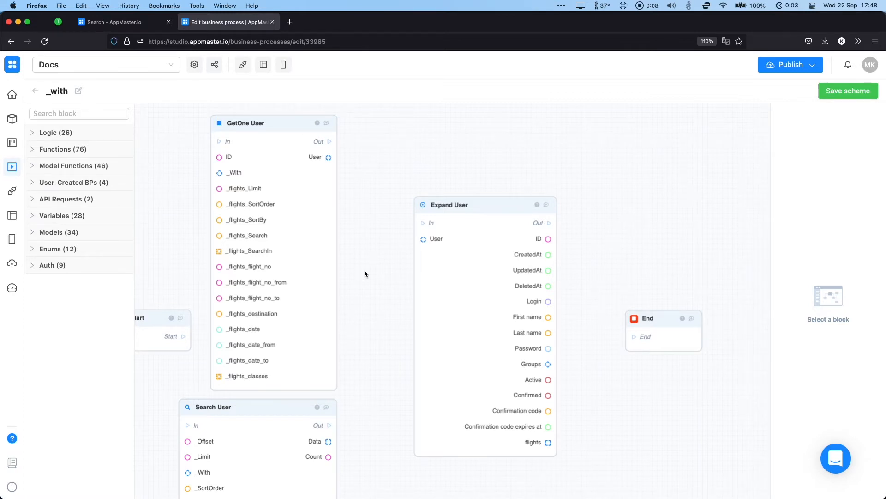
Select the GetOne User block to show its input parameters and default-value options
{"action": "left_click", "coordinate": [245, 220]}
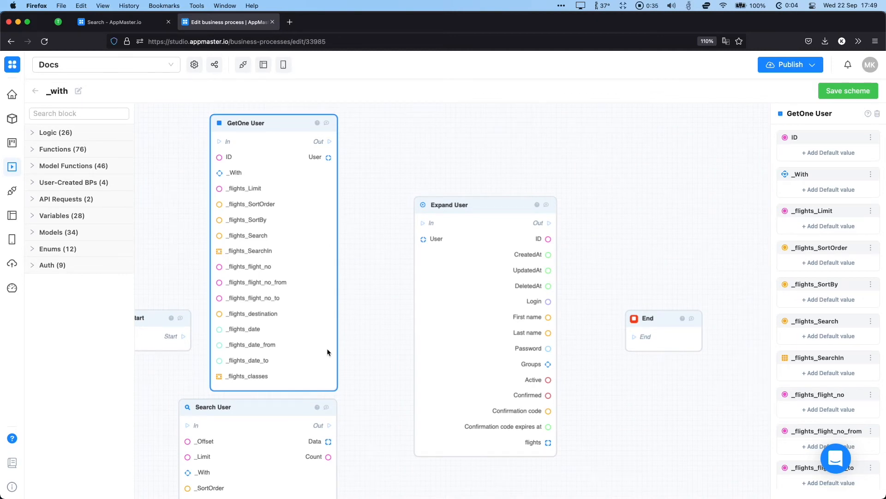
{"action": "mouse_move", "coordinate": [304, 211]}
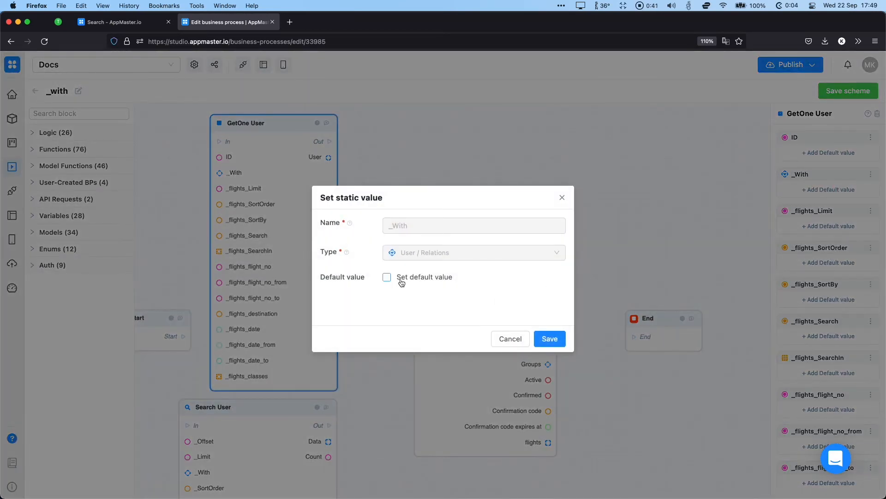
Enable a default value for the _With input and save it as flights
{"action": "left_click", "coordinate": [387, 277]}
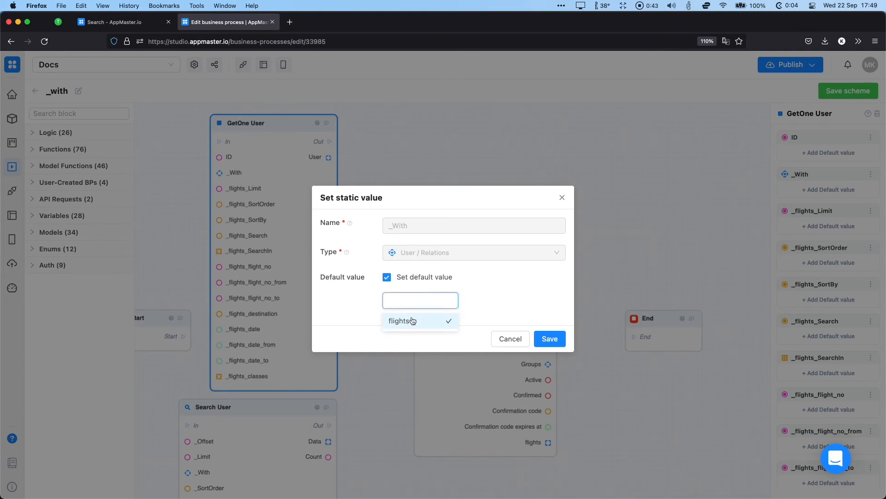
{"action": "left_click", "coordinate": [548, 338]}
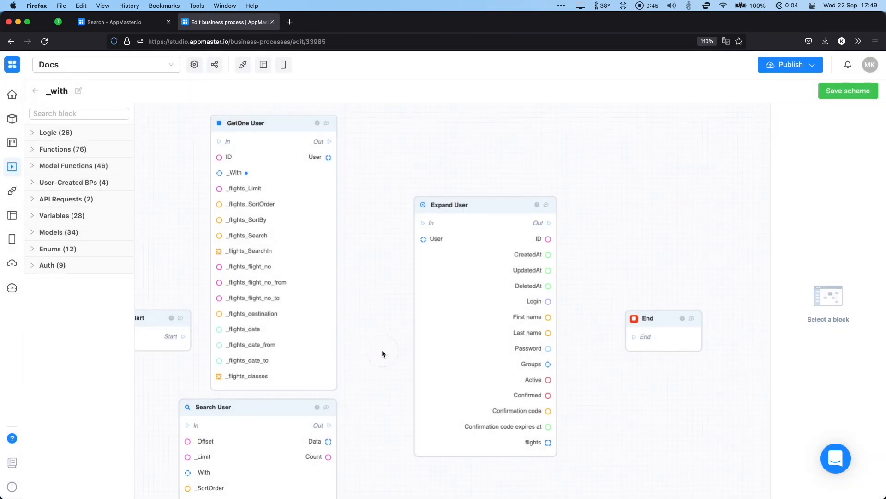
{"action": "mouse_move", "coordinate": [357, 223]}
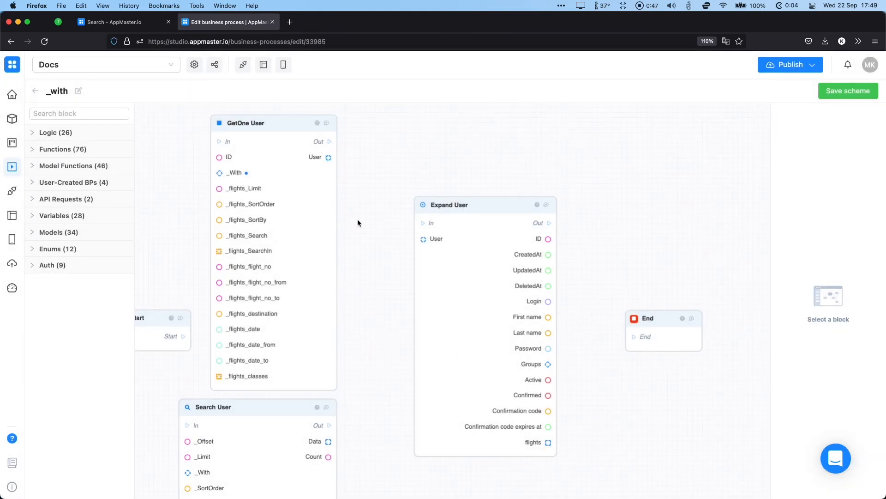
{"action": "mouse_move", "coordinate": [325, 153]}
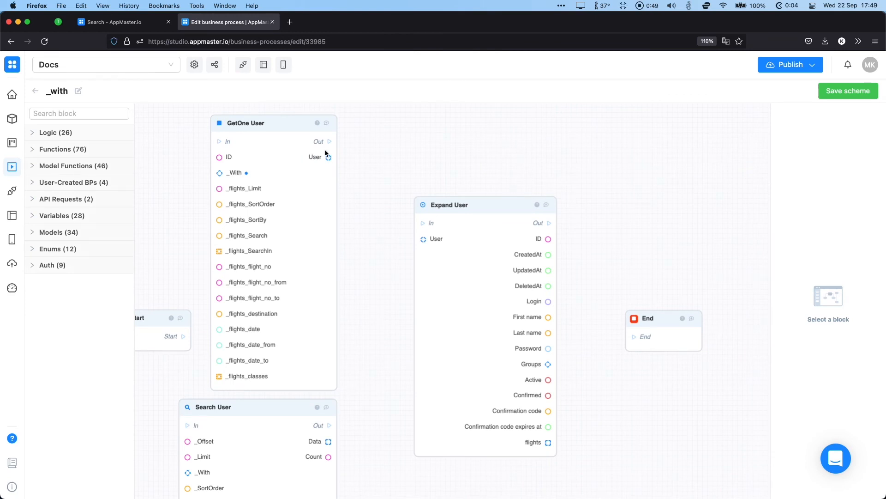
{"action": "mouse_move", "coordinate": [354, 226]}
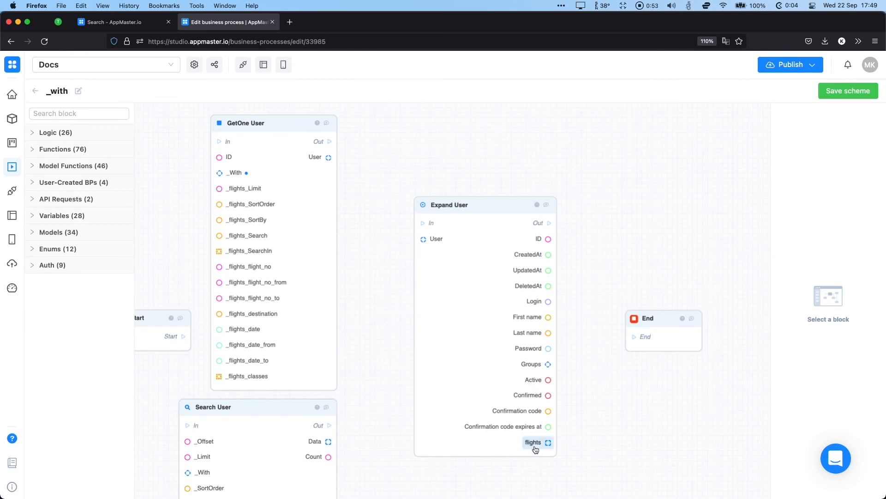
Select the Expand User block to show its User input settings
{"action": "left_click", "coordinate": [484, 328]}
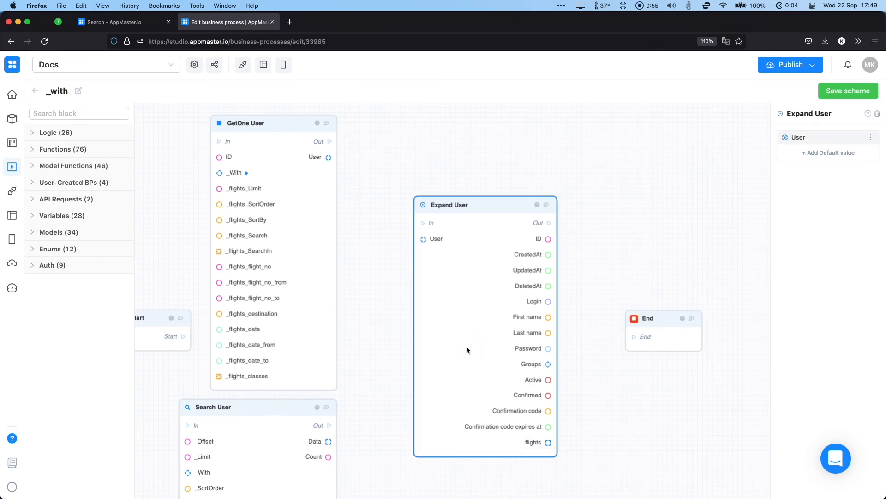